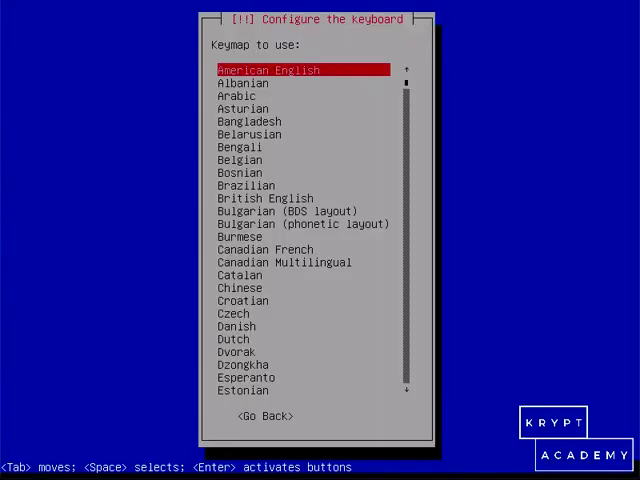
# Accept American English as the keyboard keymap.
pyautogui.press('Enter')
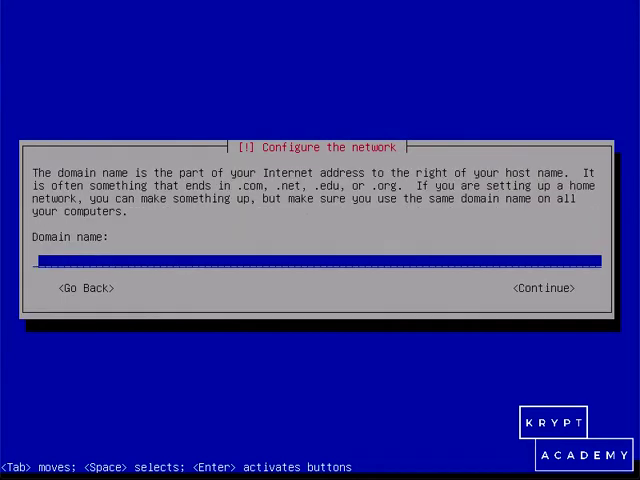
# Leave the domain name blank and submit a root password.
pyautogui.click(542, 288)
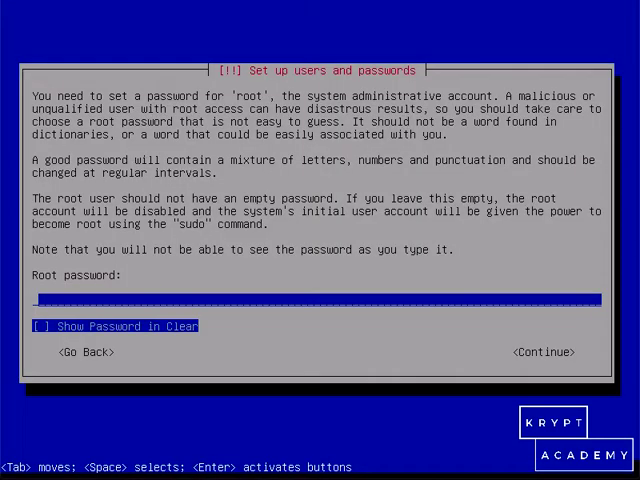
pyautogui.write('***')
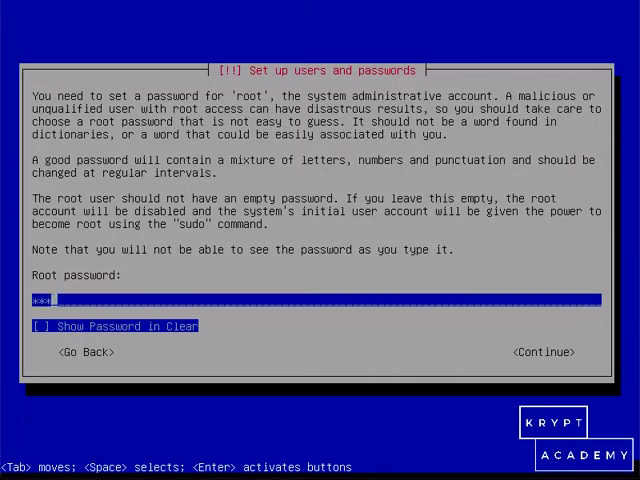
pyautogui.press('Enter')
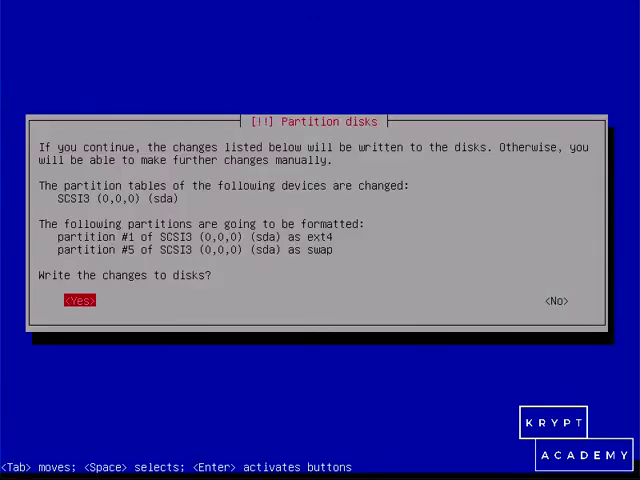
pyautogui.click(79, 299)
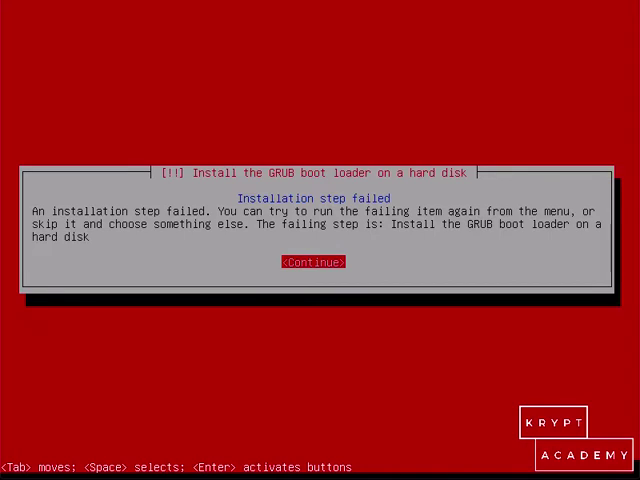
# Dismiss the GRUB failure, retry the boot loader install, and dismiss its second failure.
pyautogui.click(313, 262)
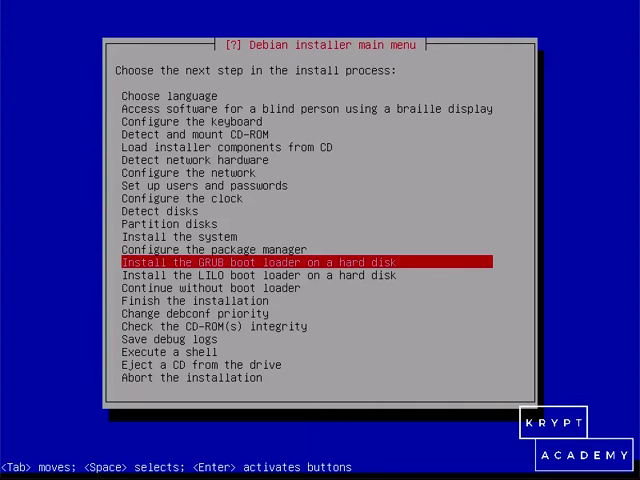
pyautogui.press('Return')
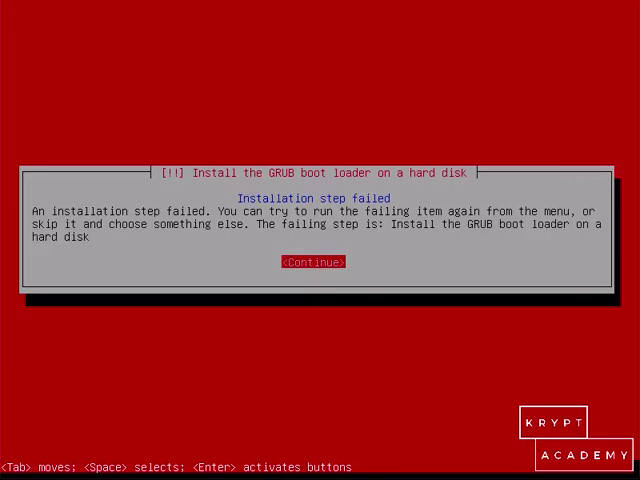
pyautogui.click(313, 262)
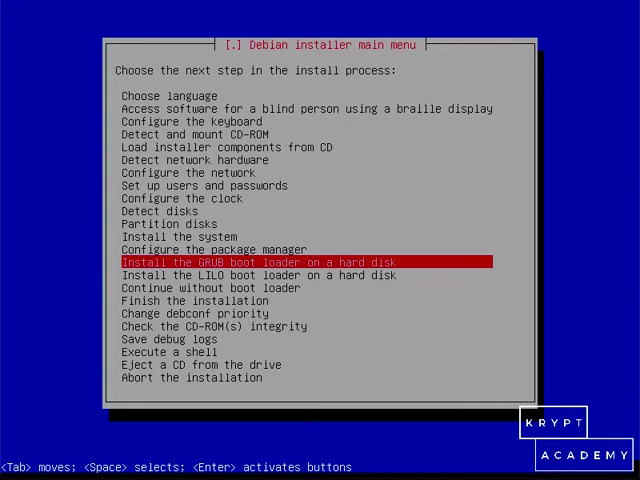
pyautogui.press('Down')
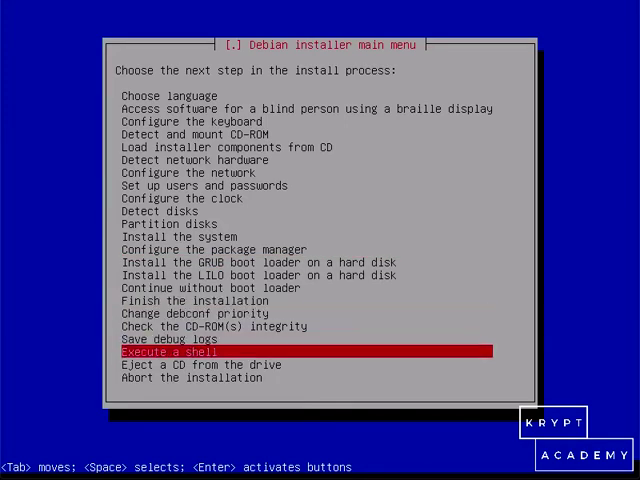
# Open a BusyBox shell and bind-mount /dev into /target/dev.
pyautogui.press('Return')
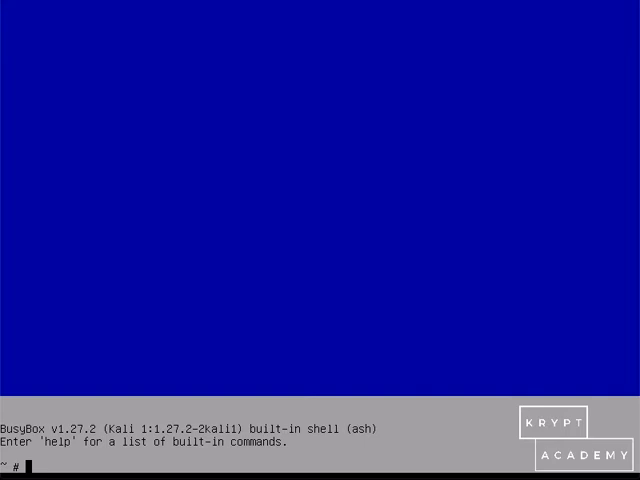
pyautogui.write('mount')
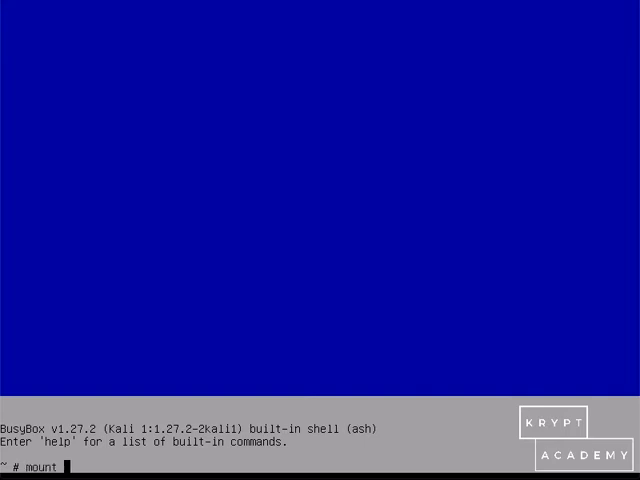
pyautogui.write('--bind')
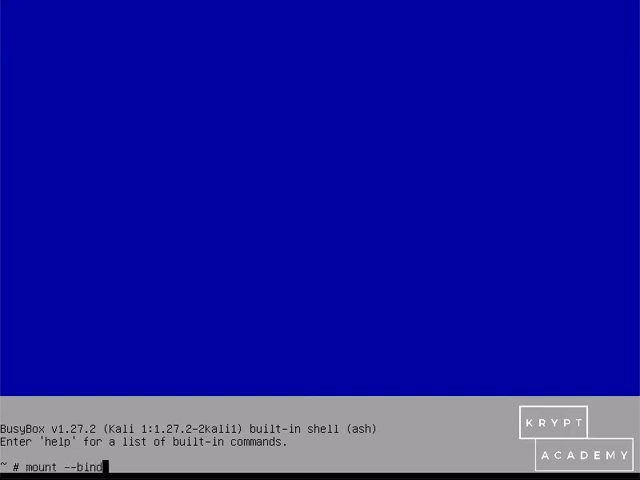
pyautogui.write('/')
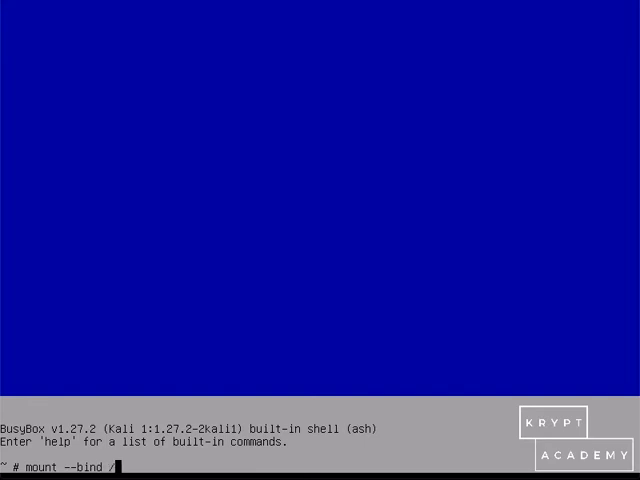
pyautogui.write('dev /tar')
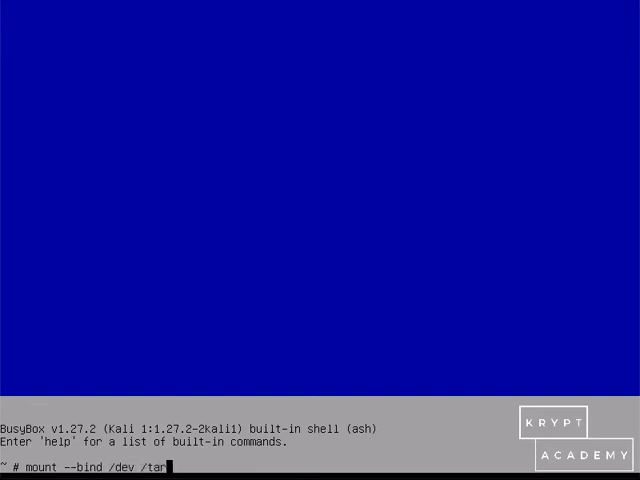
pyautogui.write('get/dev')
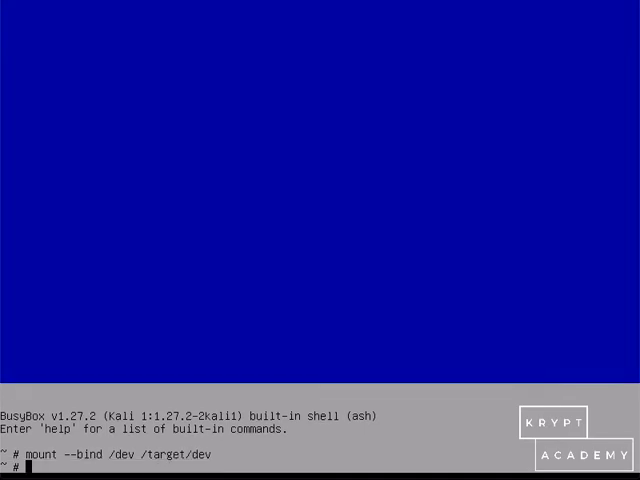
# Bind-mount /dev/pts into /target/dev/pts.
pyautogui.write('mount --b')
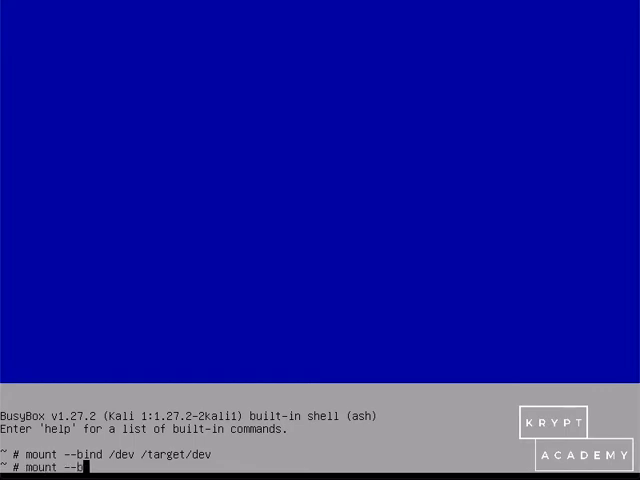
pyautogui.write('ind')
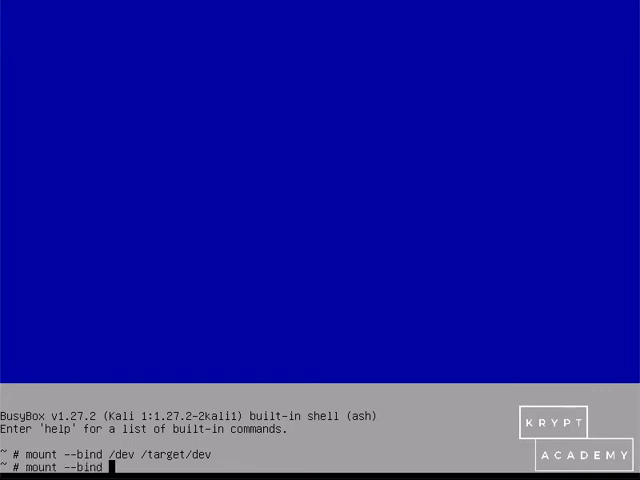
pyautogui.write('/dev/')
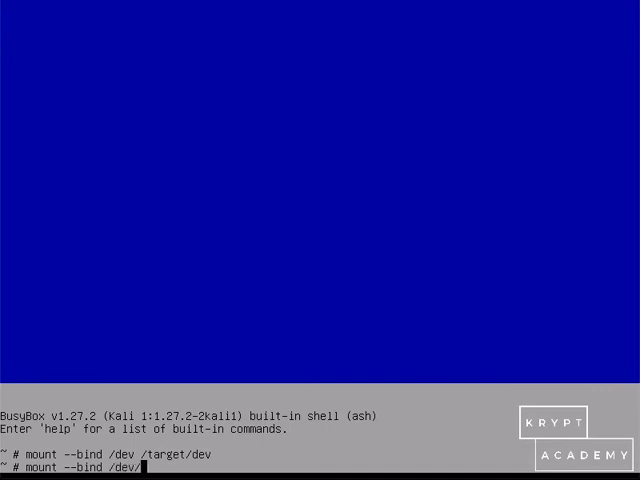
pyautogui.write('pts')
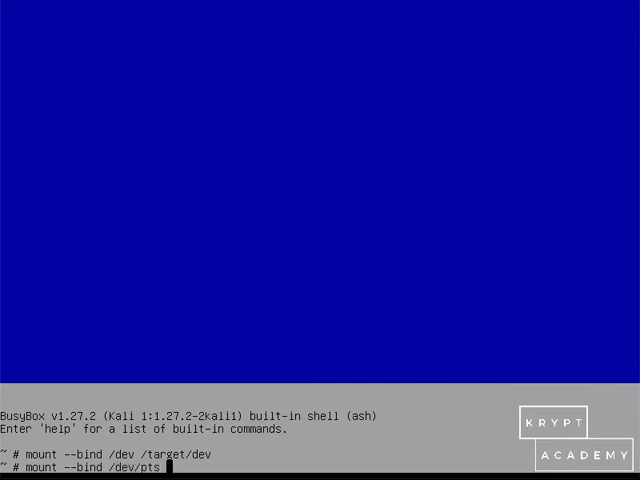
pyautogui.write('/tag')
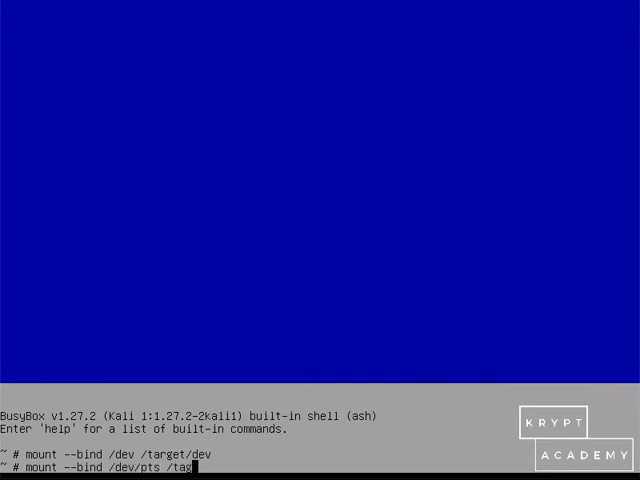
pyautogui.write('et')
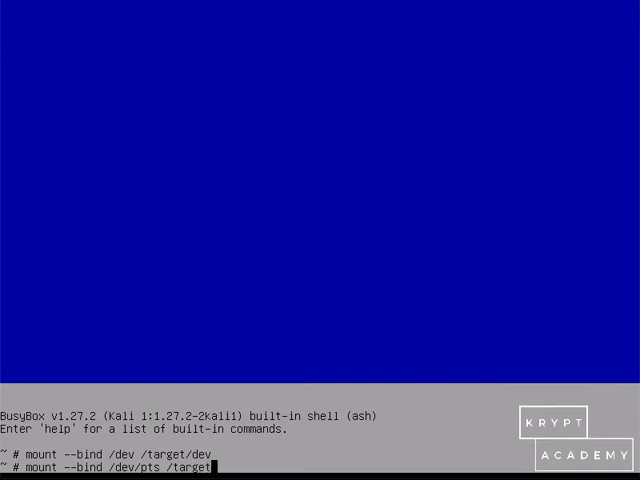
pyautogui.write('de')
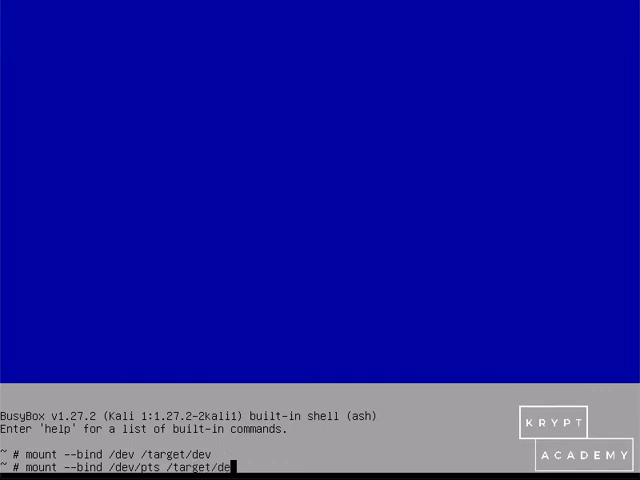
pyautogui.write('/pts')
pyautogui.write('moun')
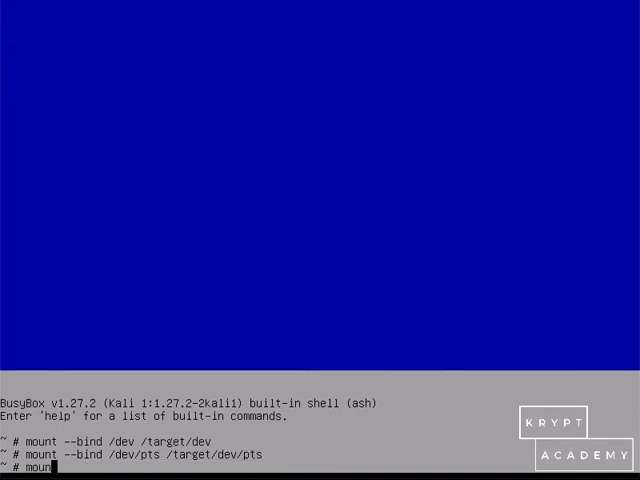
# Bind-mount /proc into /target/proc.
pyautogui.write('--bind')
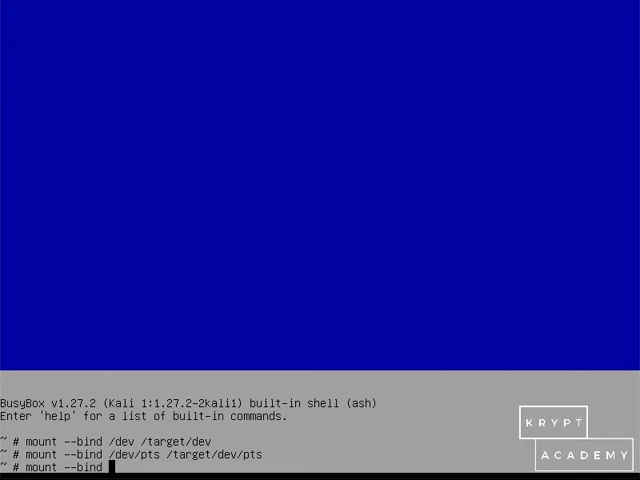
pyautogui.write('/proc')
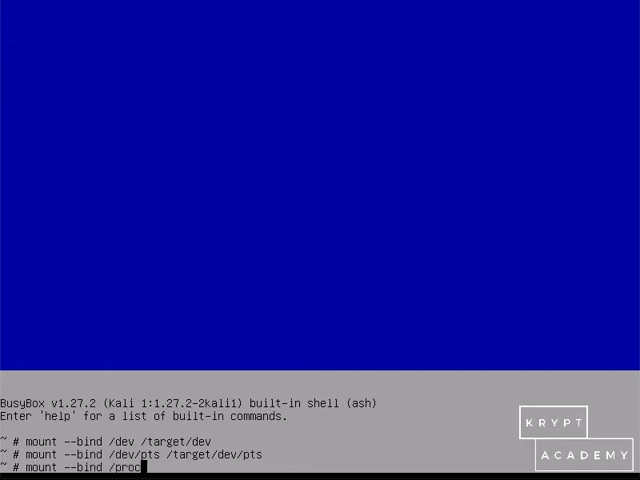
pyautogui.write('/ taget')
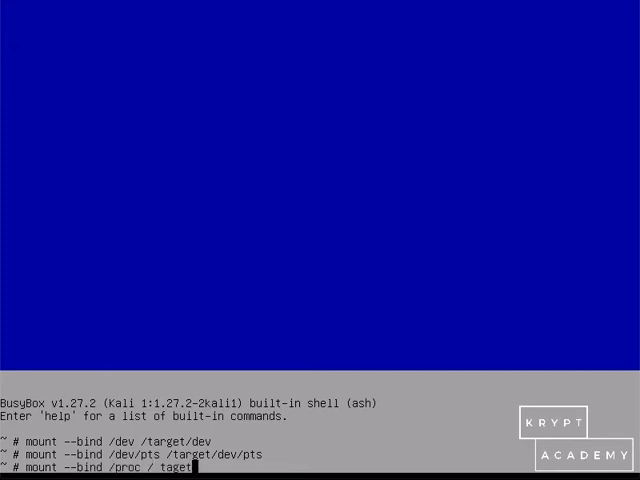
pyautogui.write('po')
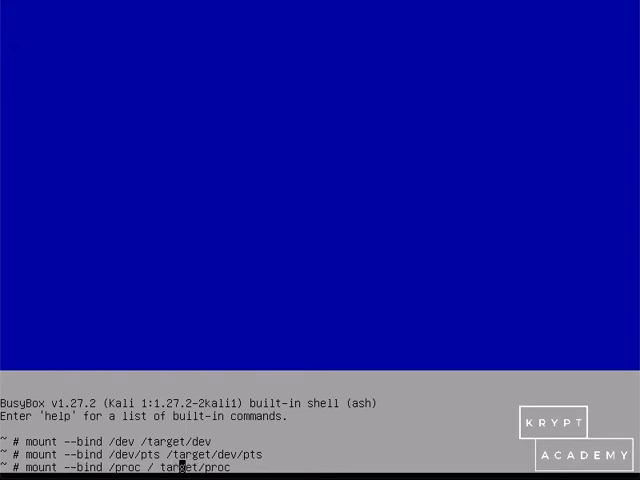
pyautogui.press('Return')
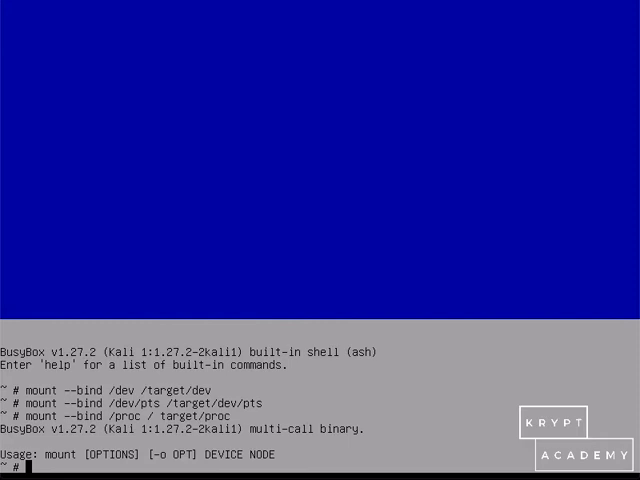
pyautogui.write('mount --bind /proc / target/proc')
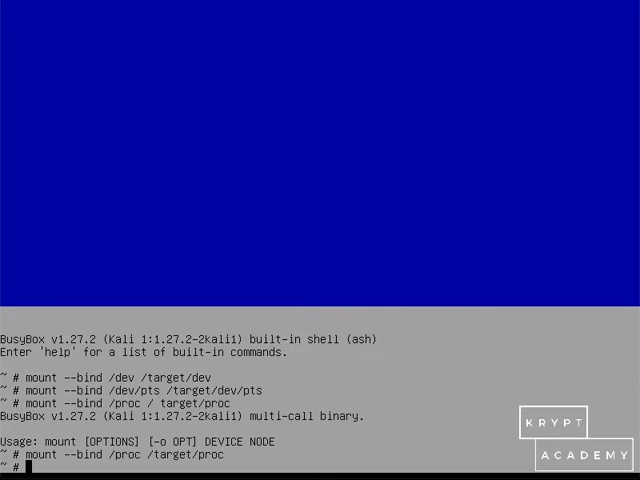
# Bind-mount /sys into /target/sys.
pyautogui.write('mount')
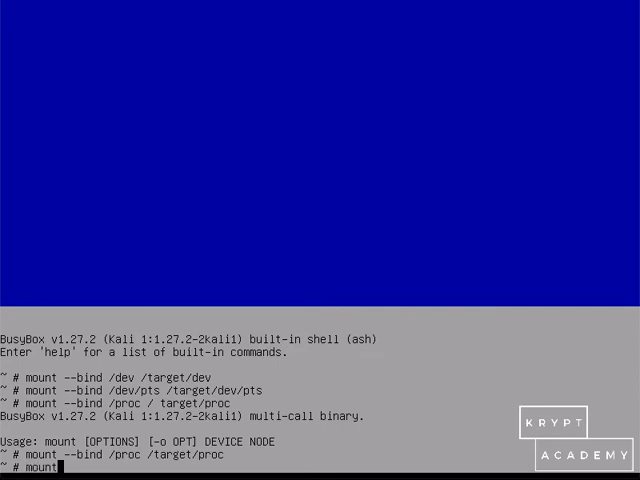
pyautogui.write('--')
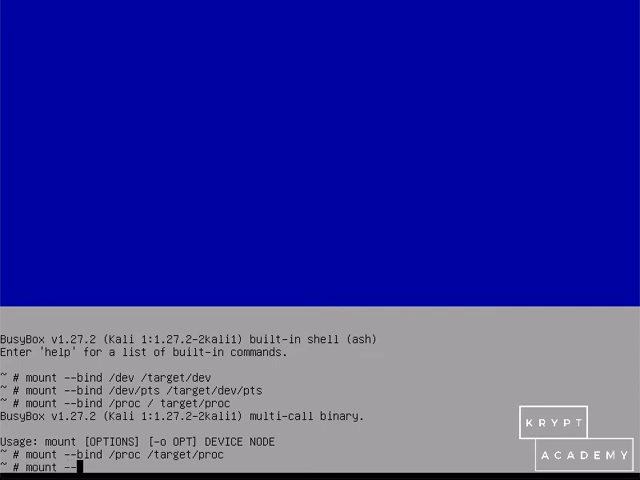
pyautogui.write('bind')
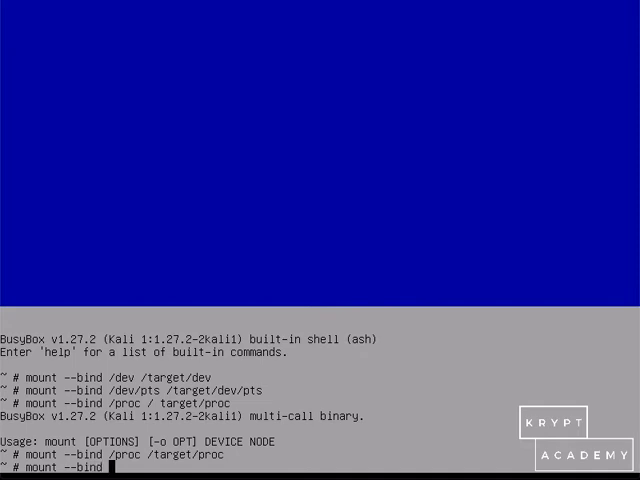
pyautogui.write('/sys')
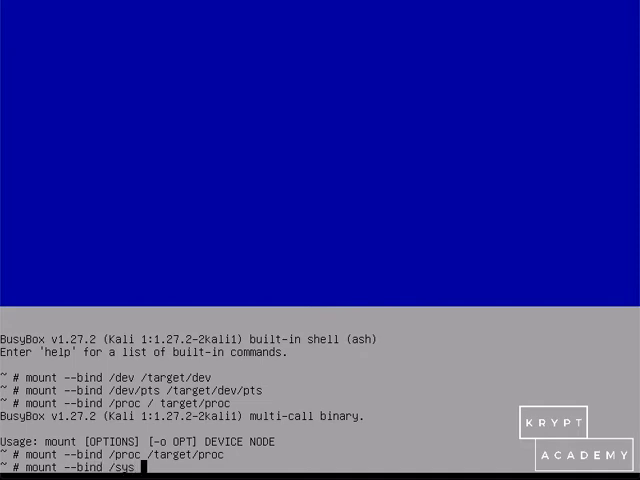
pyautogui.write('/tage')
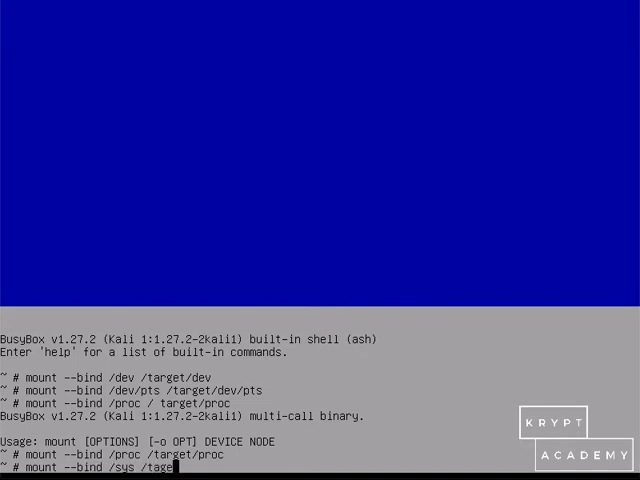
pyautogui.write('t')
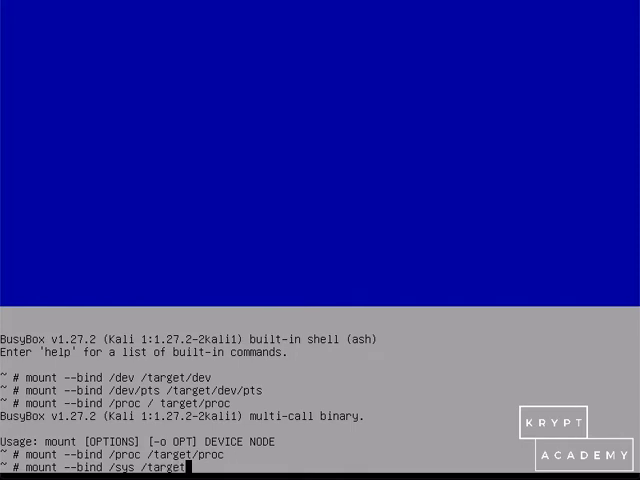
pyautogui.write('sys')
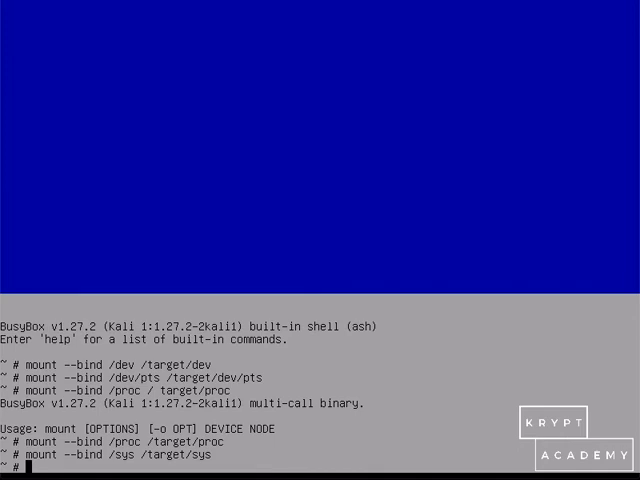
pyautogui.write('ch')
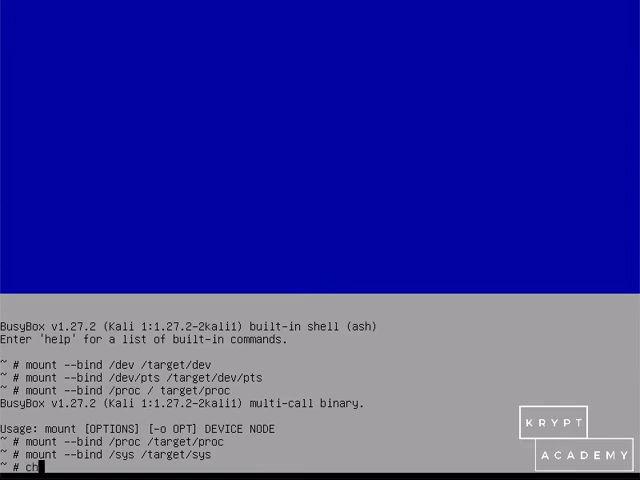
# Chroot into /target with /bin/bash.
pyautogui.write('hroot /t')
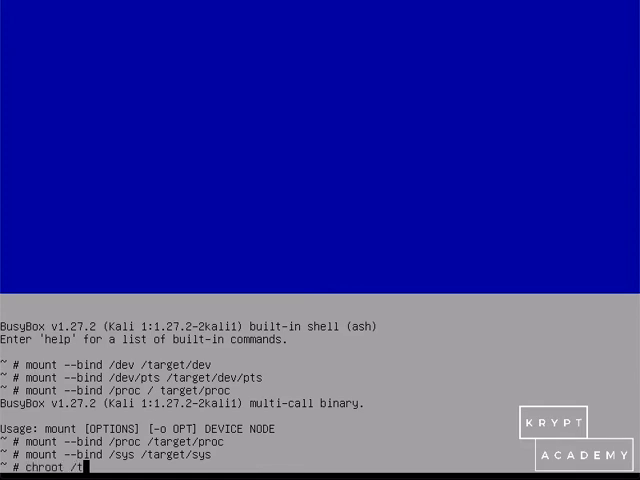
pyautogui.write('arget /')
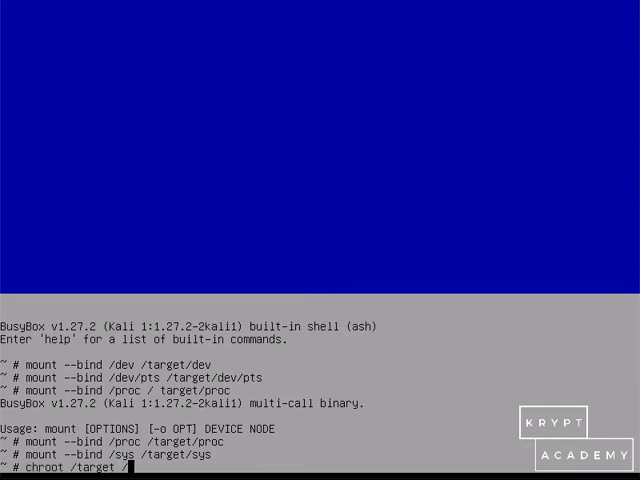
pyautogui.write('bin/ba')
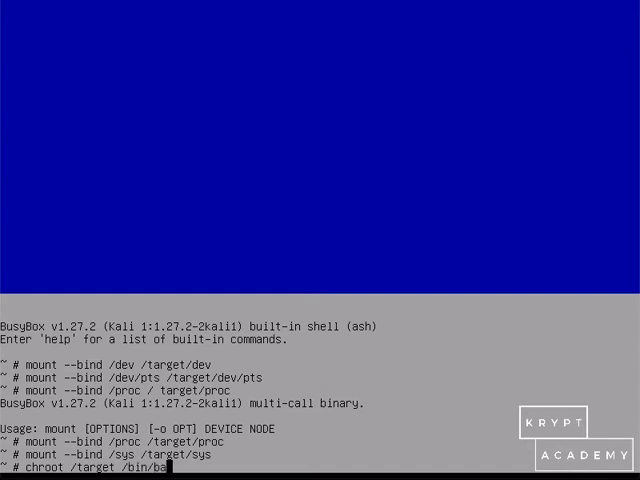
pyautogui.write('sh')
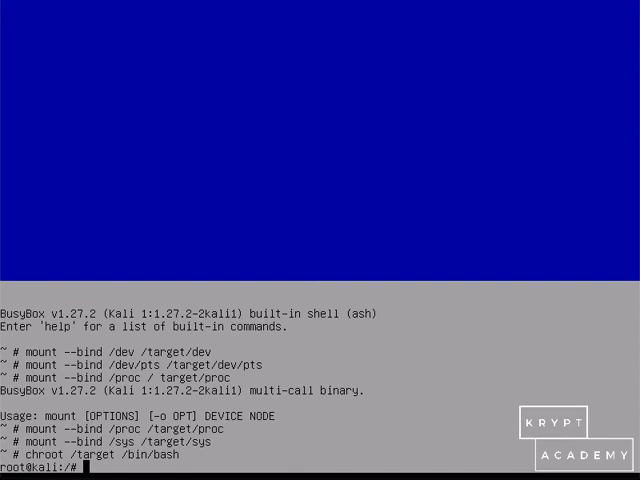
# Run apt-get install grub-pc inside the chroot.
pyautogui.write('apt-')
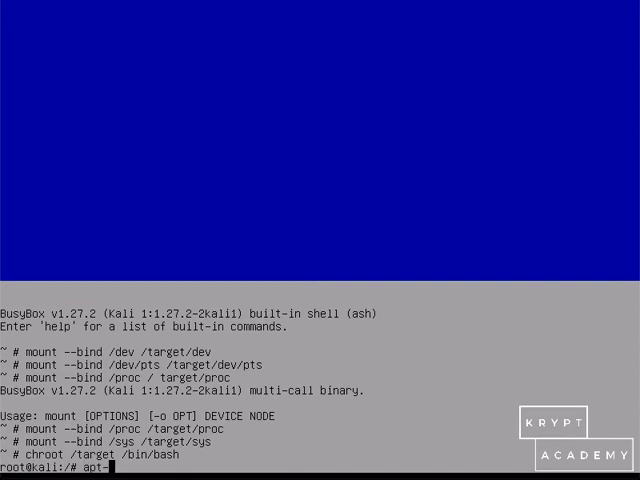
pyautogui.write('get insta')
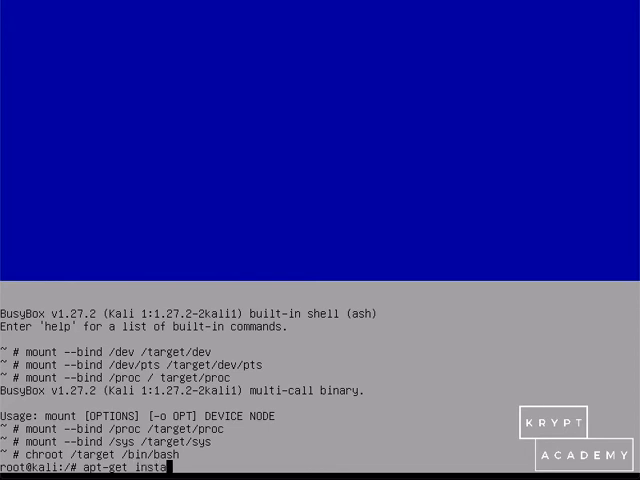
pyautogui.write('ll')
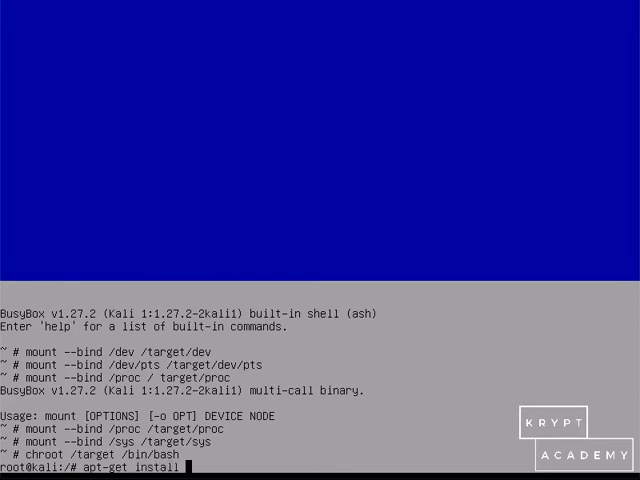
pyautogui.write('grub-p')
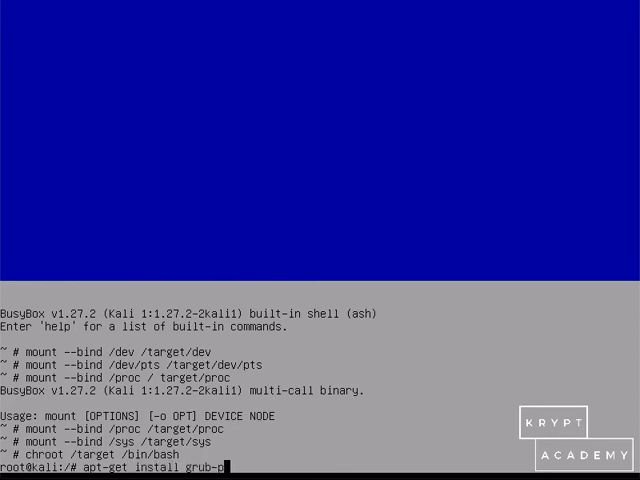
pyautogui.write('c')
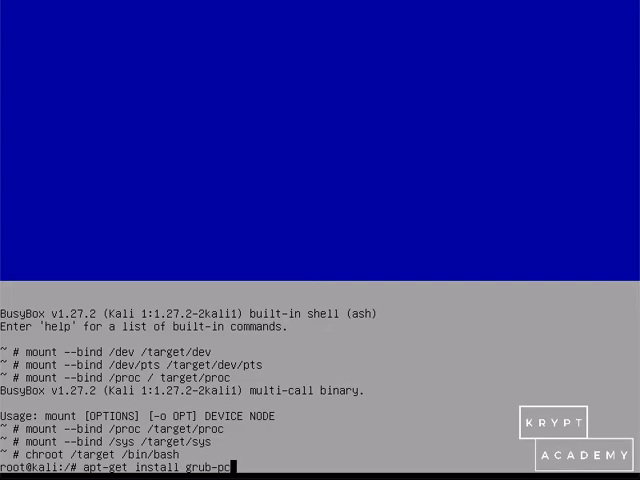
pyautogui.press('Return')
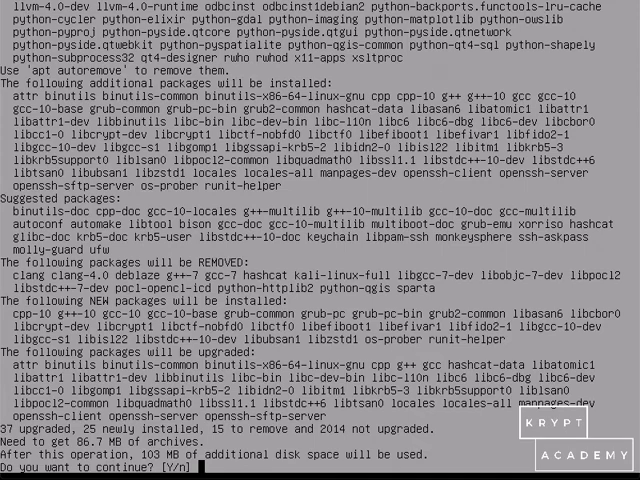
# Confirm Y to install grub-pc and its dependencies, then exit the chroot.
pyautogui.write('Y')
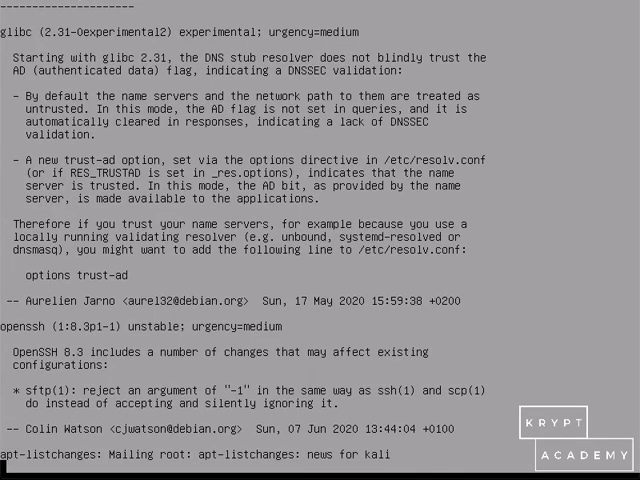
pyautogui.scroll(-3)
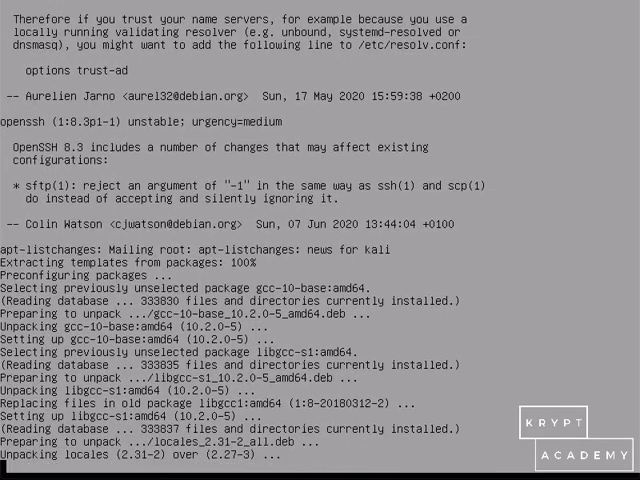
pyautogui.scroll(-3)
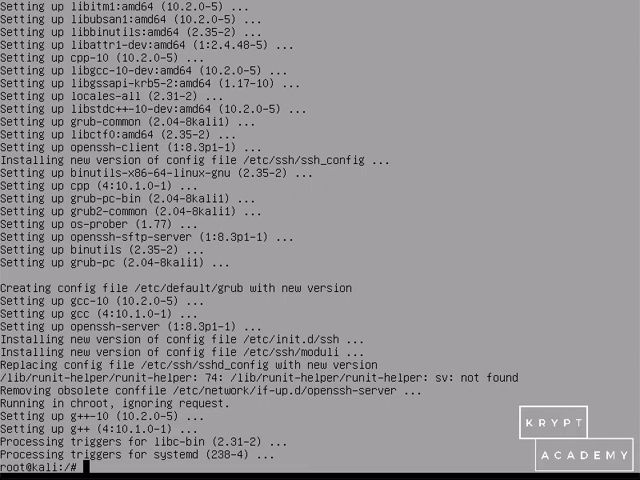
pyautogui.write('exit')
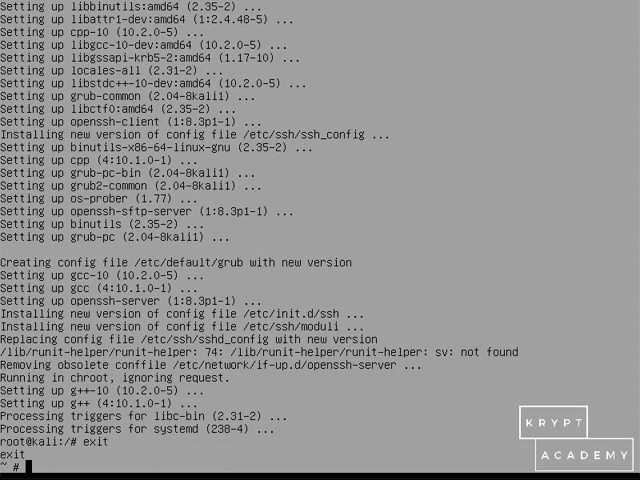
# Exit the BusyBox shell to return to the installer main menu.
pyautogui.write('e')
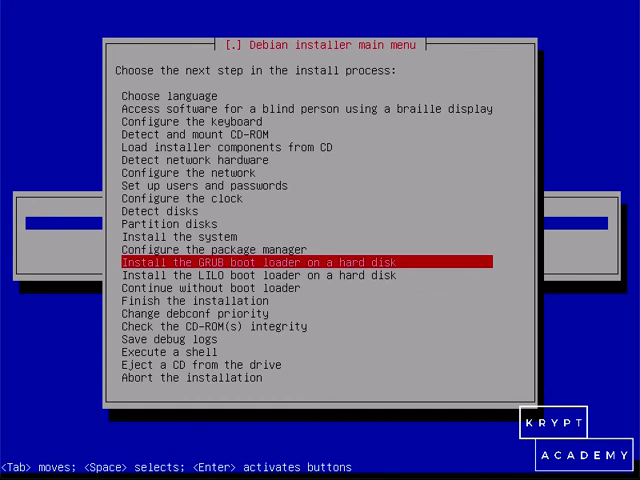
# Install GRUB on /dev/sda, forcing the EFI removable media path.
pyautogui.press('Return')
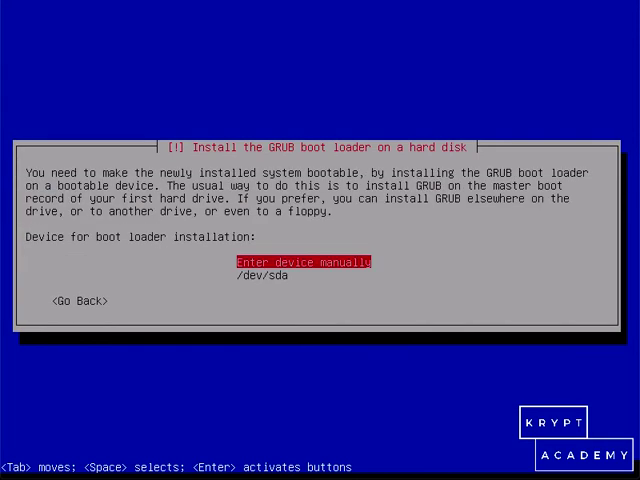
pyautogui.press('Down')
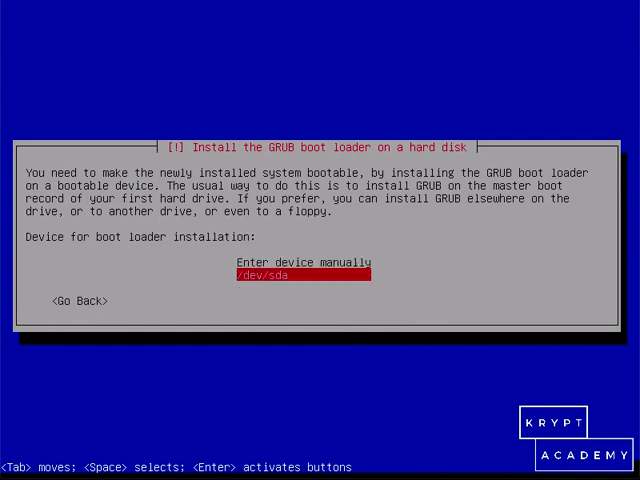
pyautogui.press('enter')
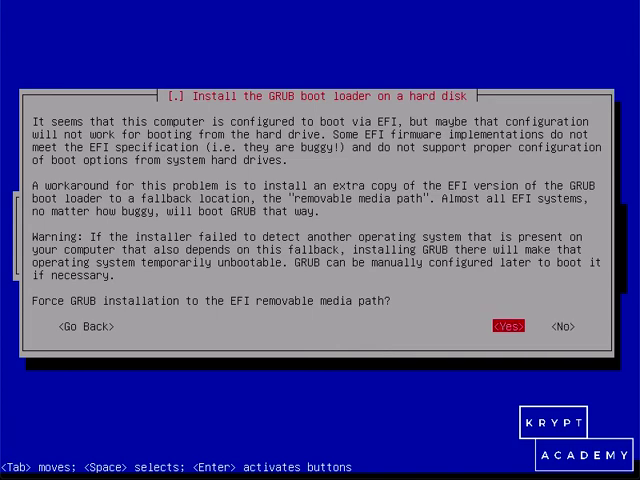
pyautogui.click(507, 326)
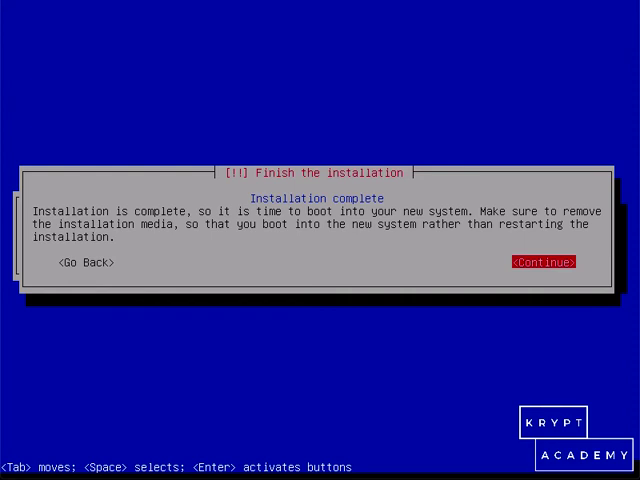
# Finish the installation and reboot into the GRUB menu.
pyautogui.click(543, 262)
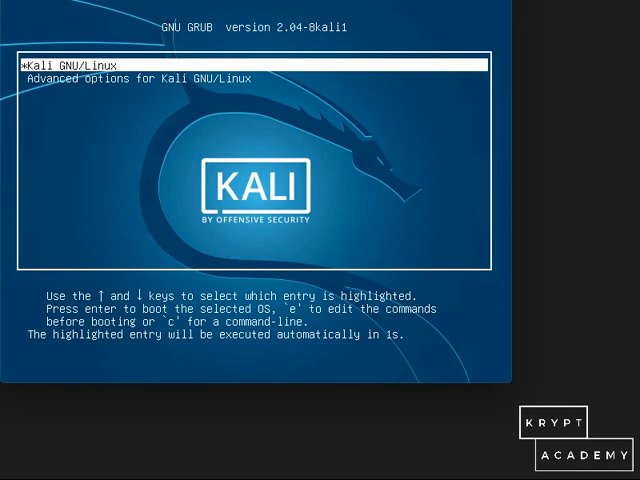
# Boot the Kali GNU/Linux entry from the GRUB menu.
pyautogui.press('Return')
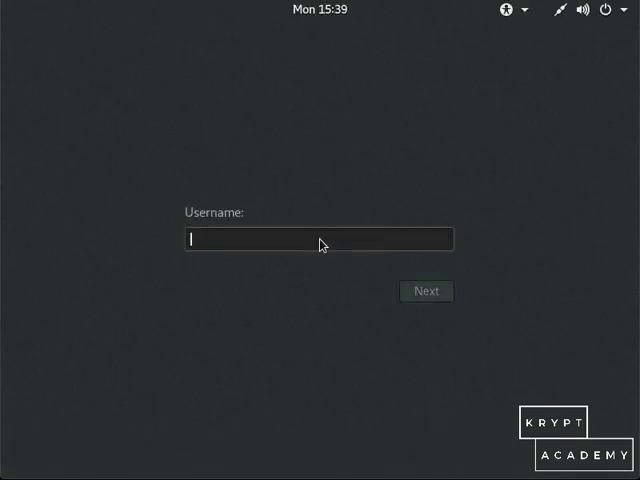
# Log in as root with its password at the Kali login screen.
pyautogui.write('root')
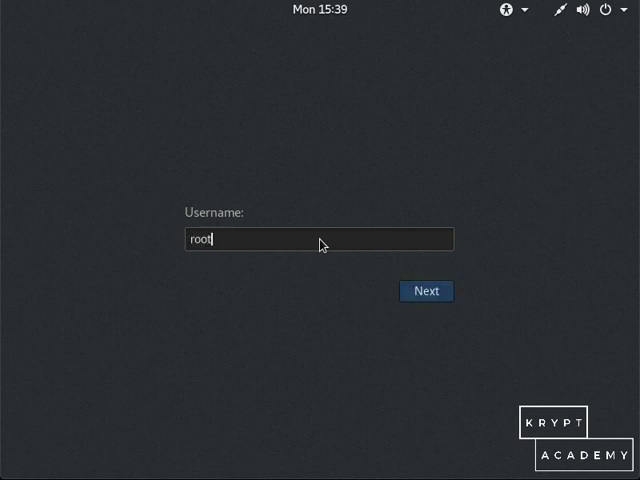
pyautogui.click(426, 290)
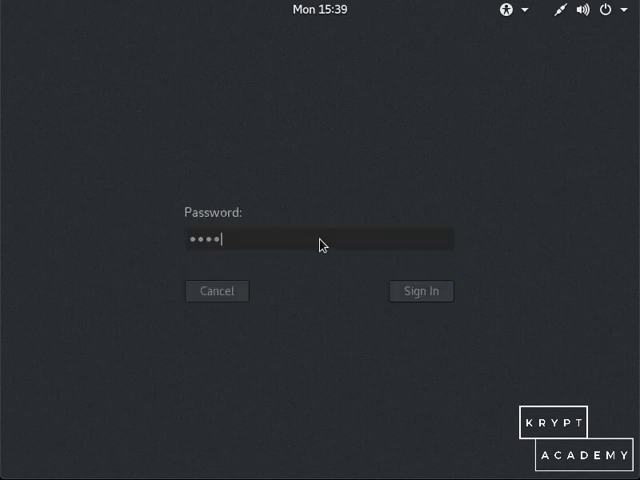
pyautogui.click(421, 291)
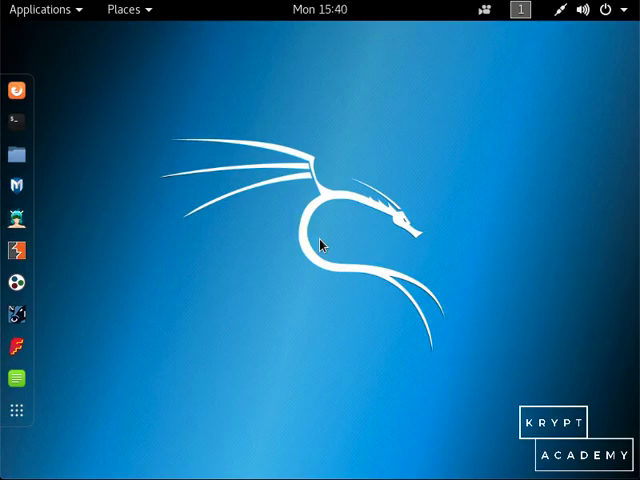